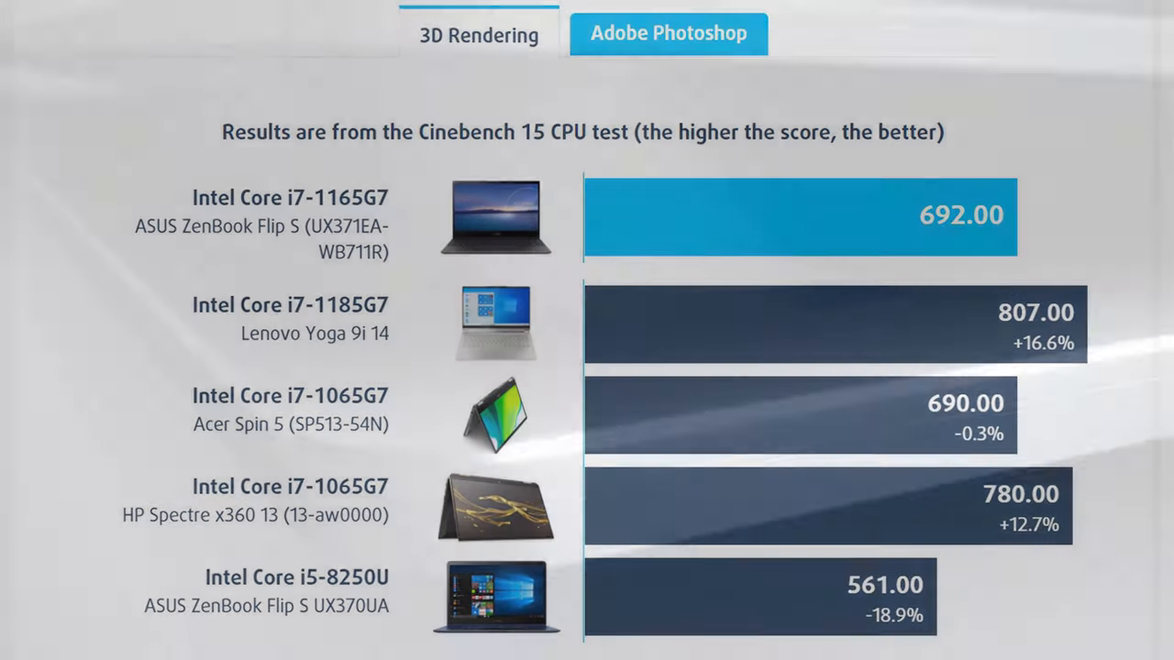
pyautogui.scroll(-3)
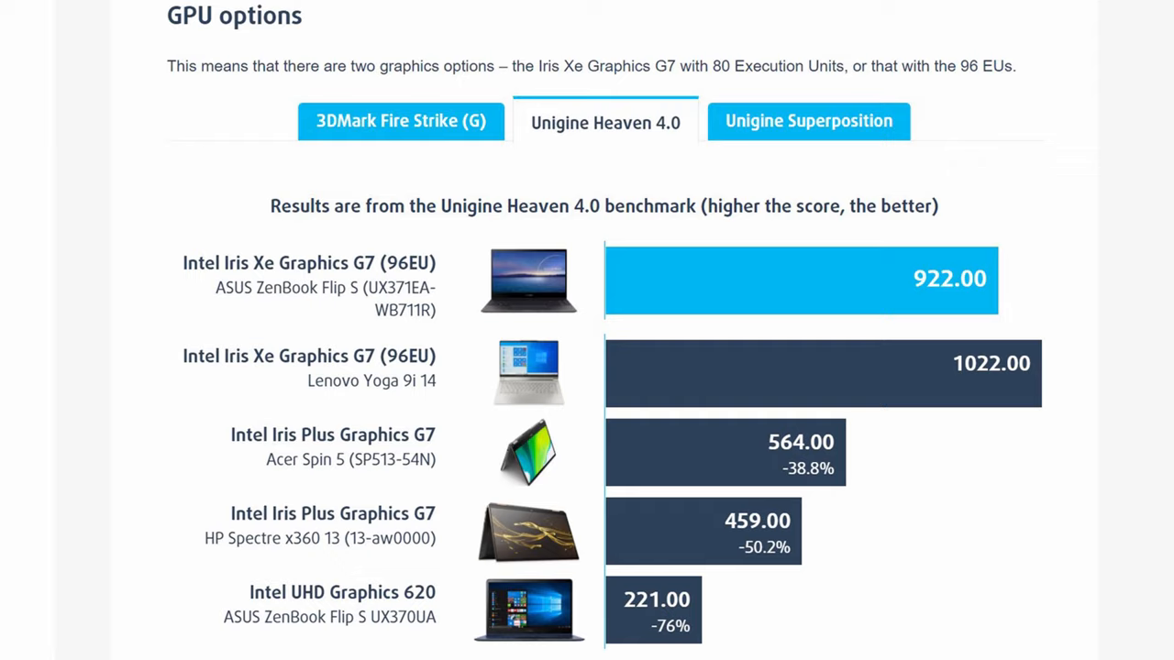
pyautogui.scroll(-3)
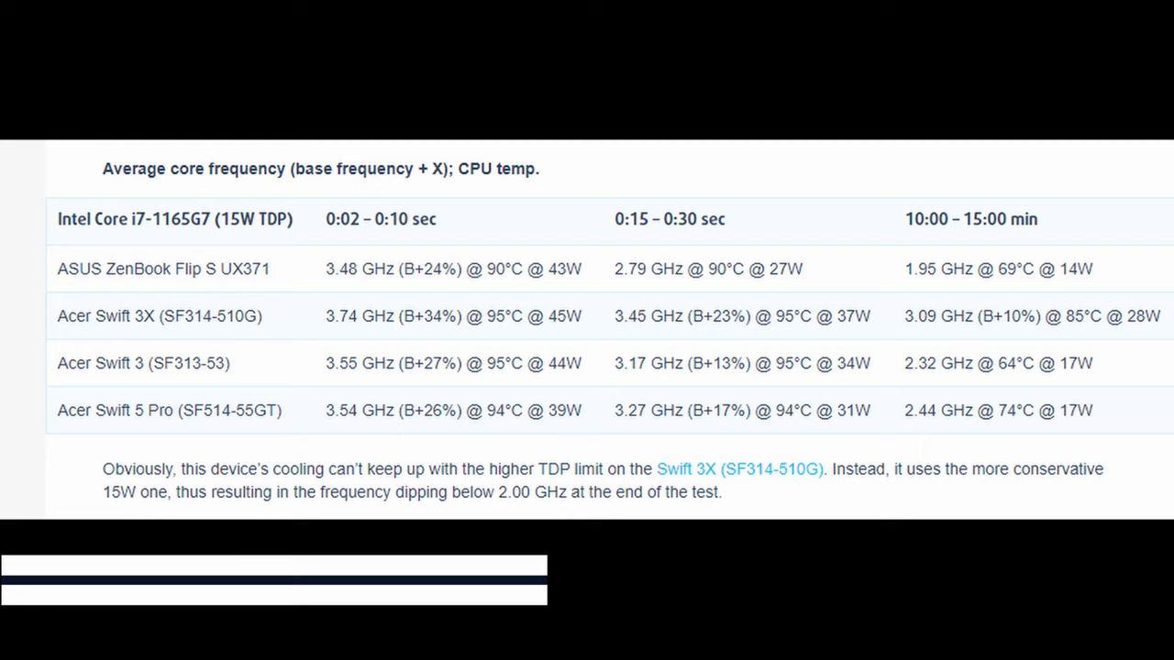